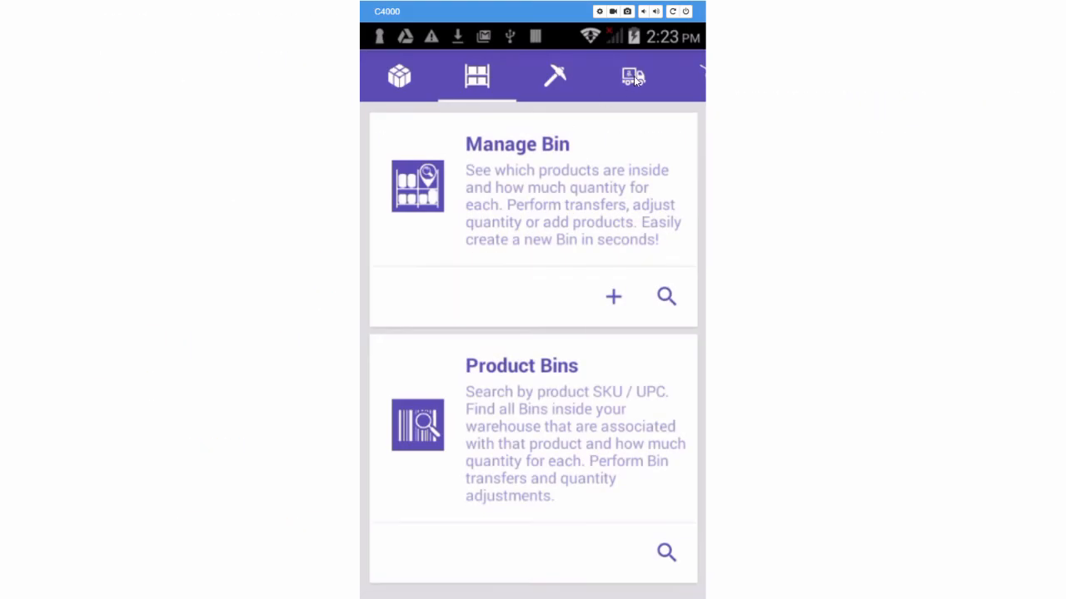
Search the FBAPicklist Inbound list for shipment ID 1359.
{"action": "left_click", "coordinate": [612, 77]}
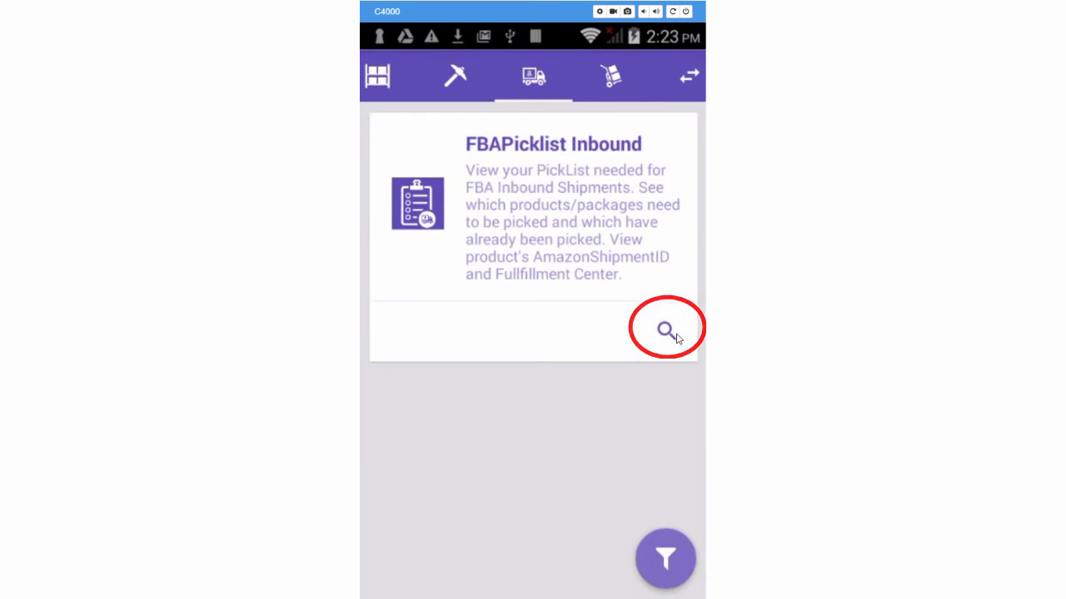
{"action": "left_click", "coordinate": [666, 330]}
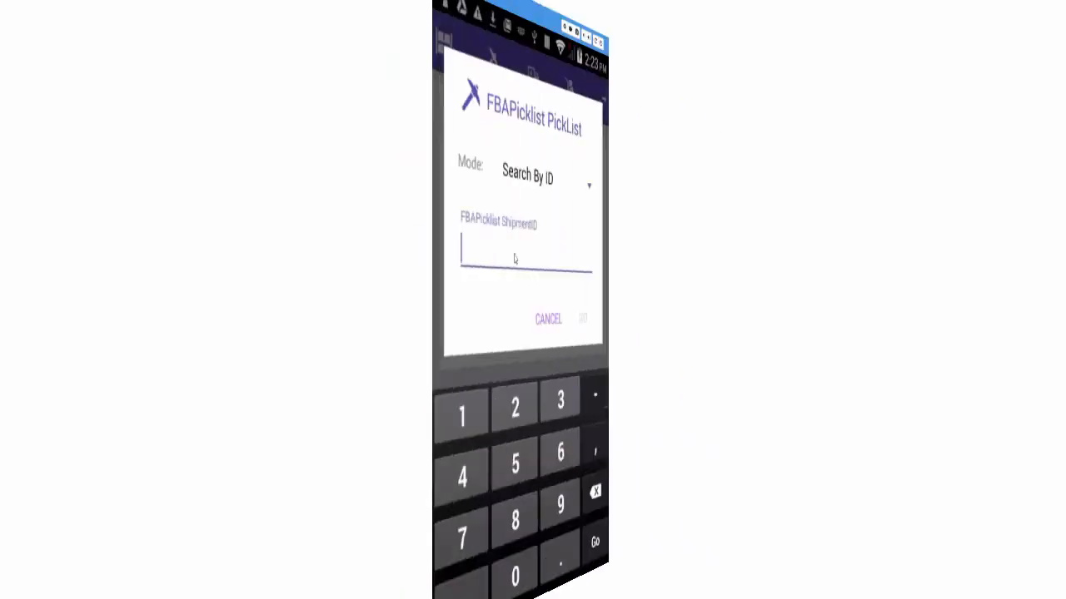
{"action": "type", "text": "1359"}
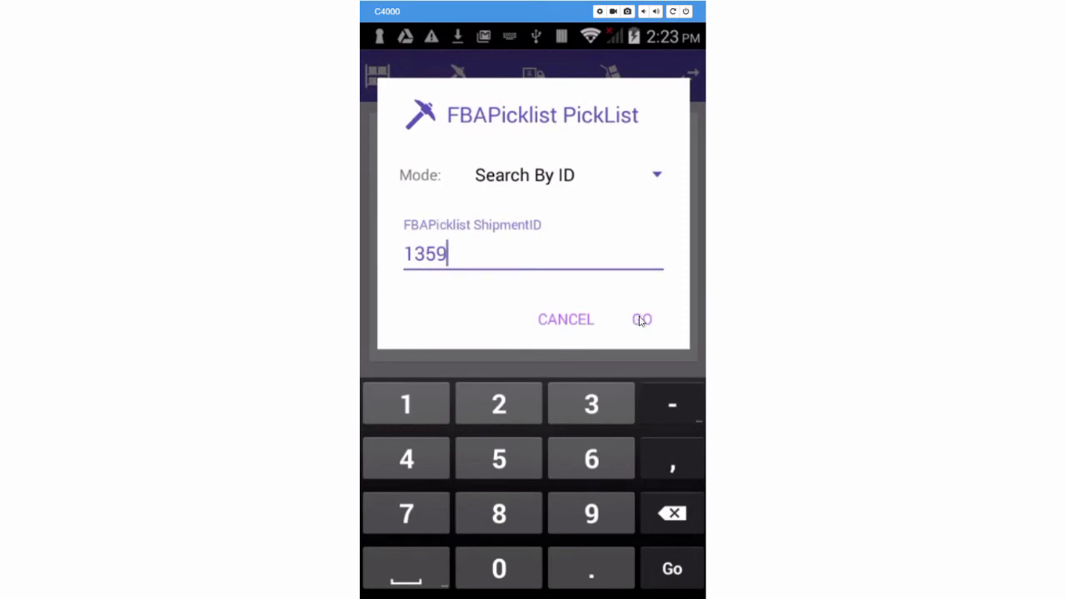
{"action": "left_click", "coordinate": [641, 319]}
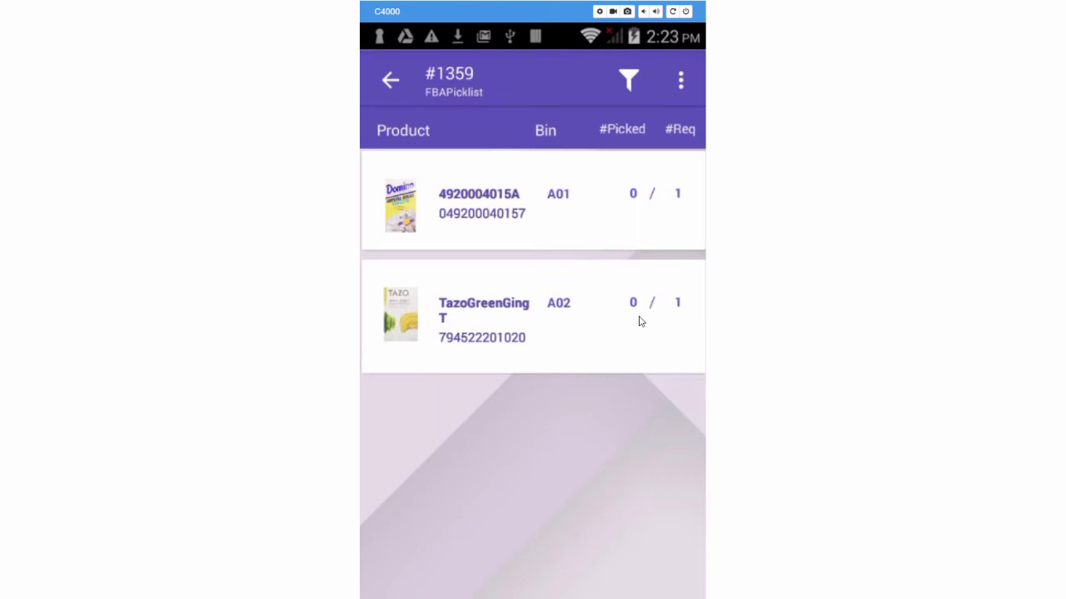
Review picklist #1359's two unpicked product rows in bins A01 and A02.
{"action": "left_click", "coordinate": [545, 130]}
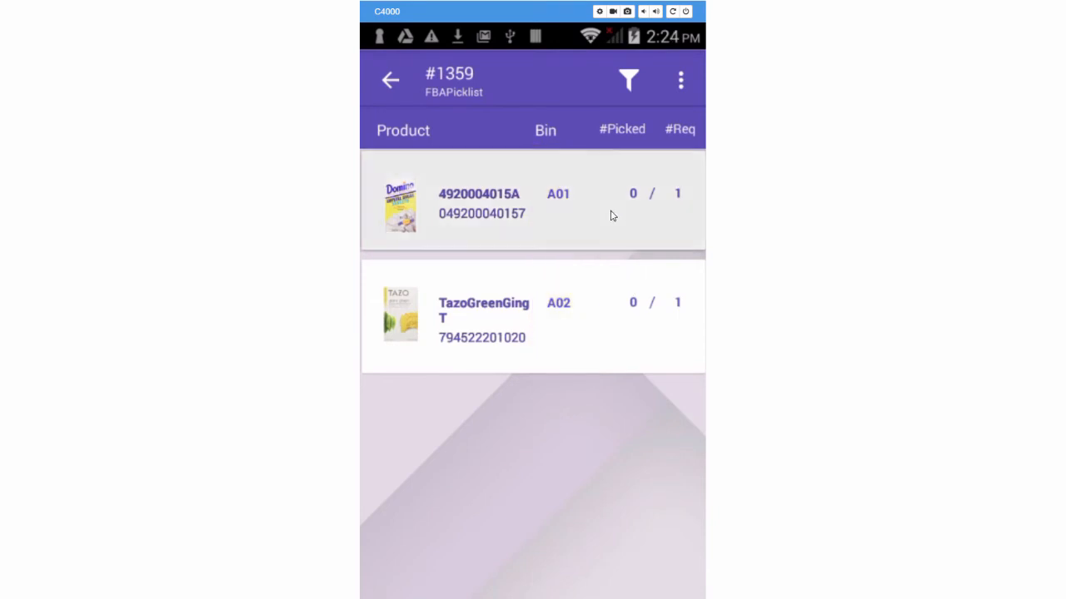
{"action": "left_click", "coordinate": [533, 203]}
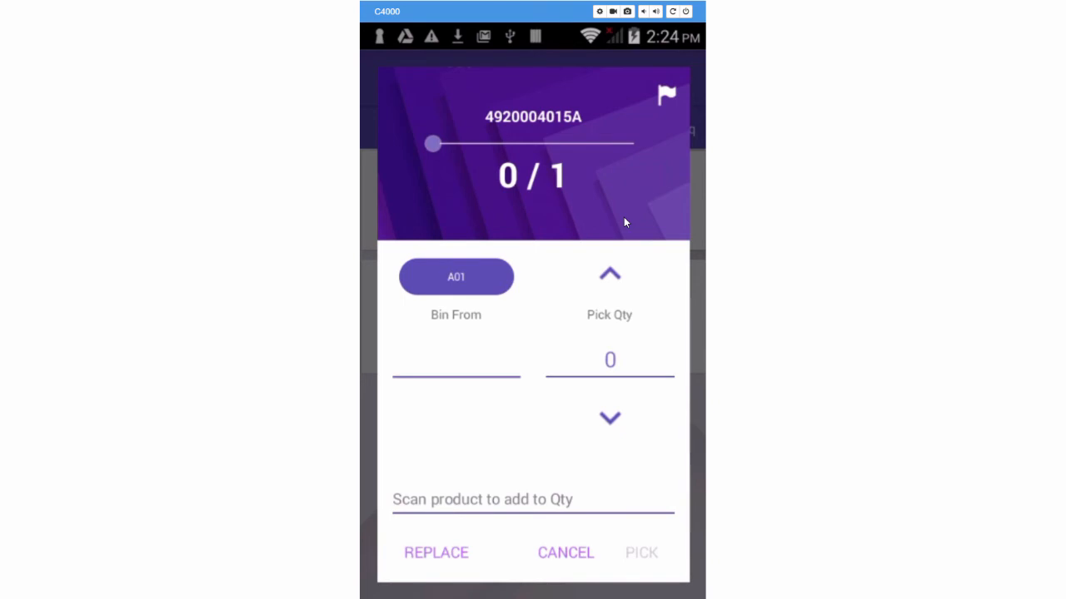
{"action": "mouse_move", "coordinate": [616, 317]}
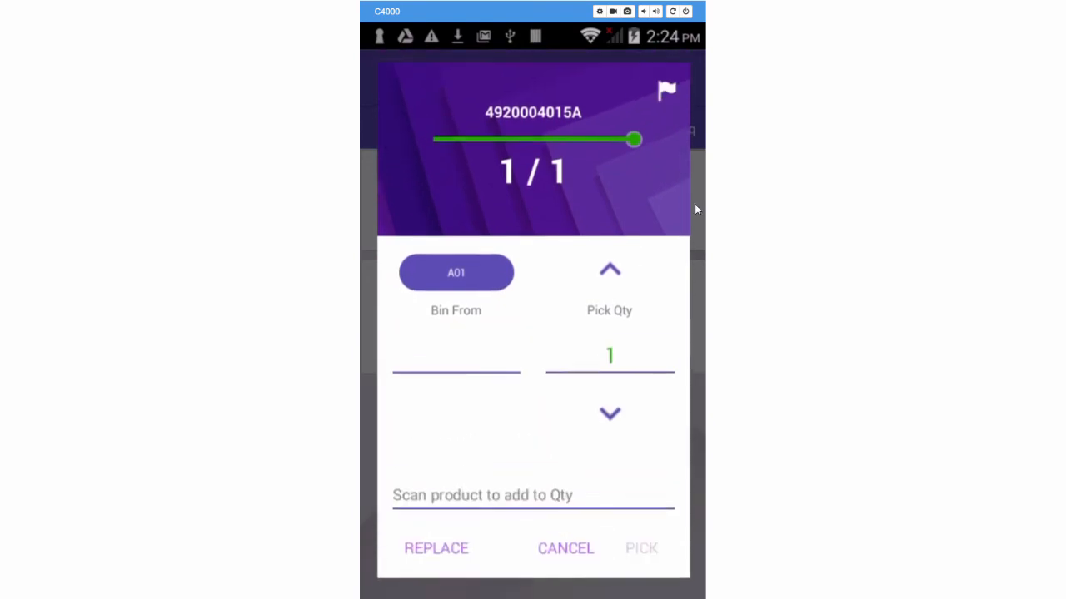
{"action": "left_click", "coordinate": [609, 413]}
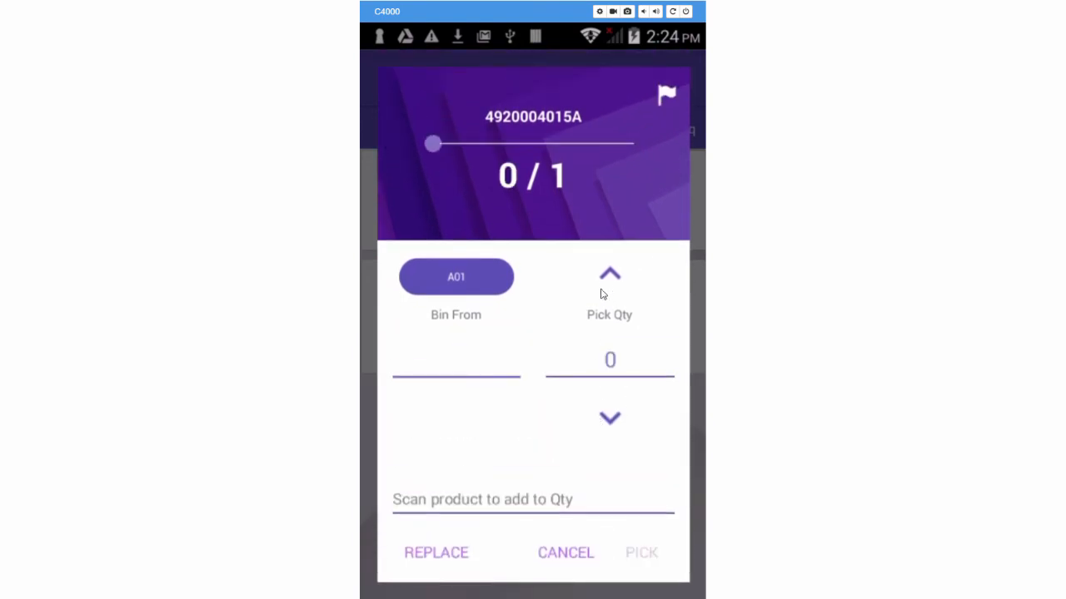
{"action": "left_click", "coordinate": [609, 275]}
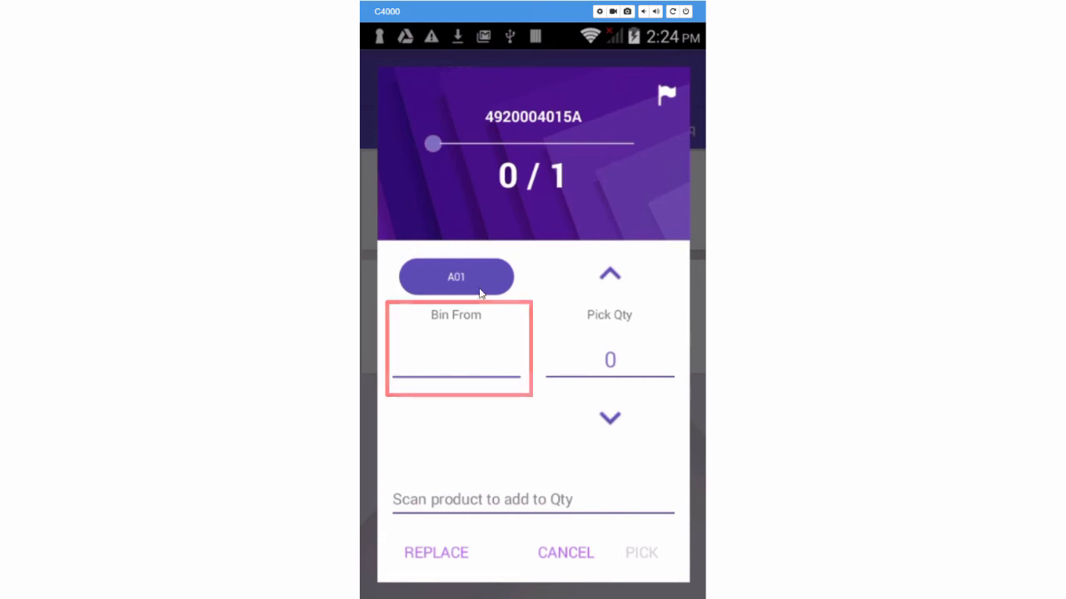
{"action": "left_click", "coordinate": [456, 277]}
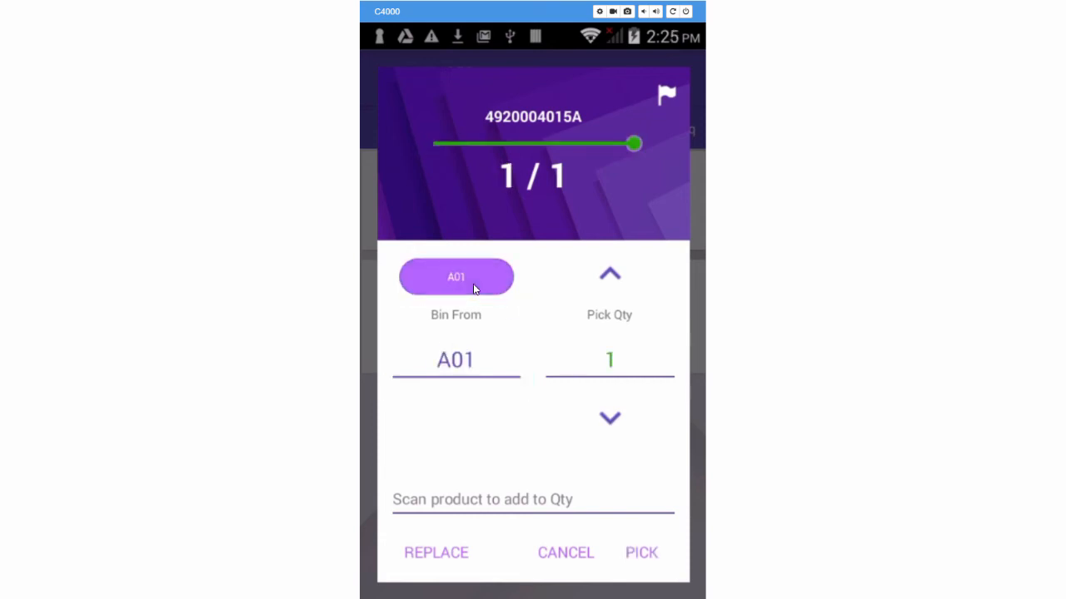
{"action": "left_click", "coordinate": [457, 359]}
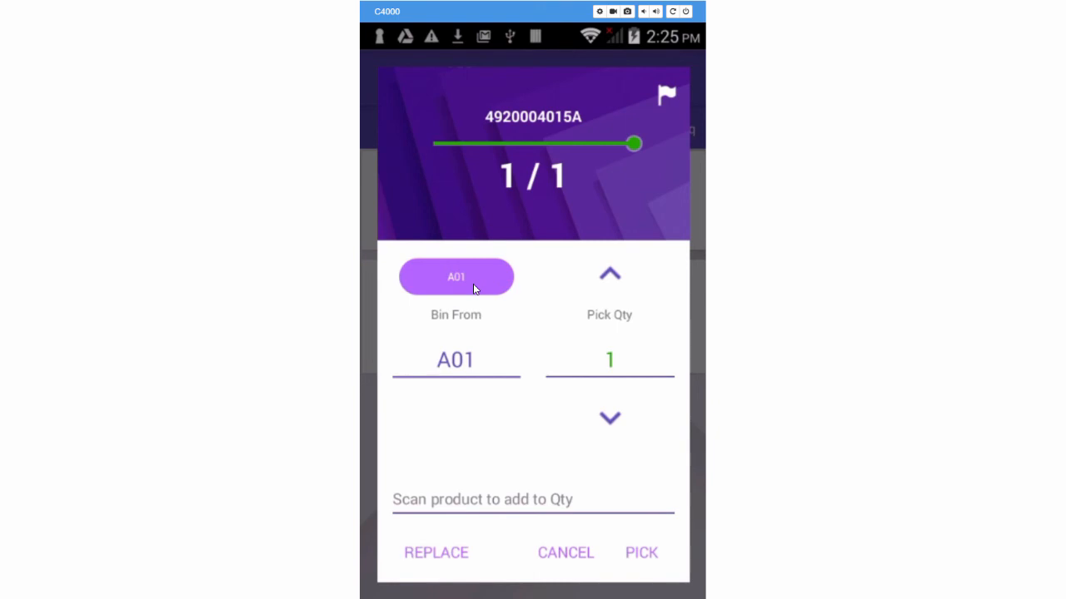
{"action": "left_click", "coordinate": [641, 552]}
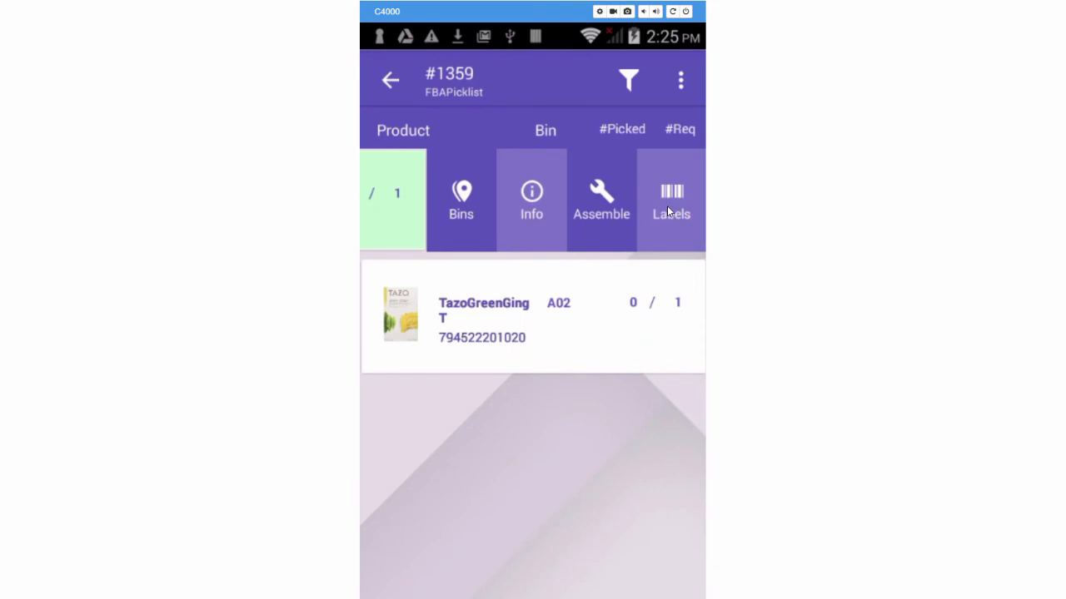
{"action": "left_click", "coordinate": [671, 200]}
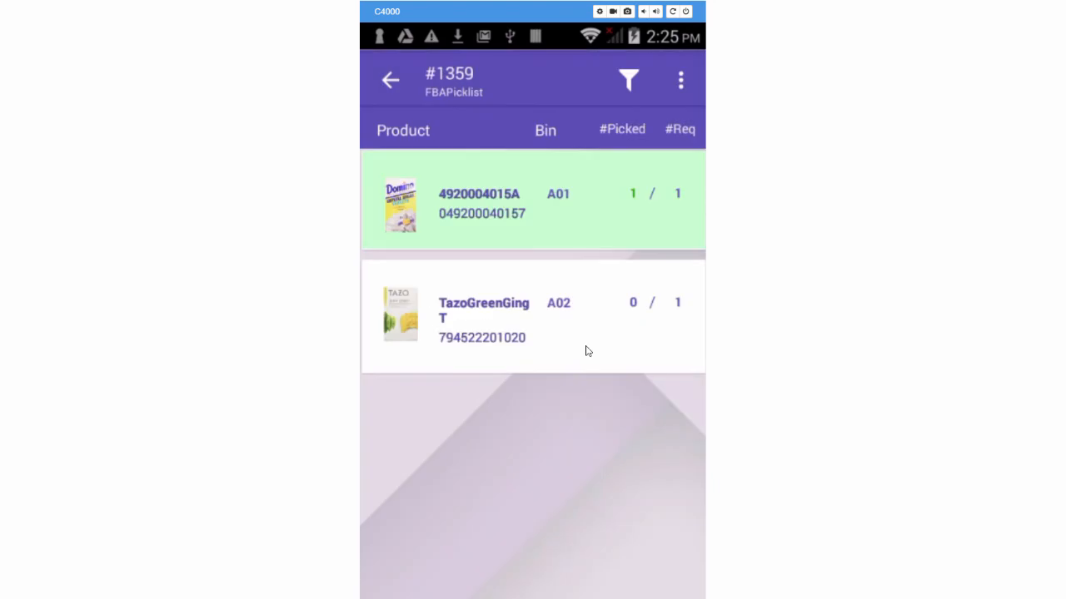
Pick TazoGreenGingT from bin A02 and mark shipment 1359 complete.
{"action": "left_click", "coordinate": [482, 314]}
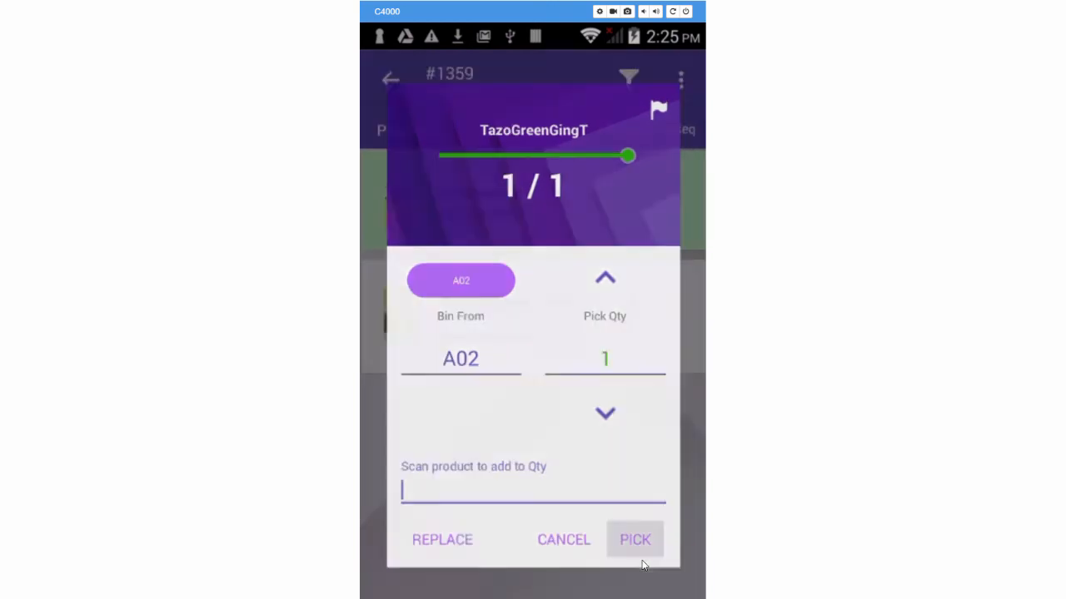
{"action": "left_click", "coordinate": [635, 540]}
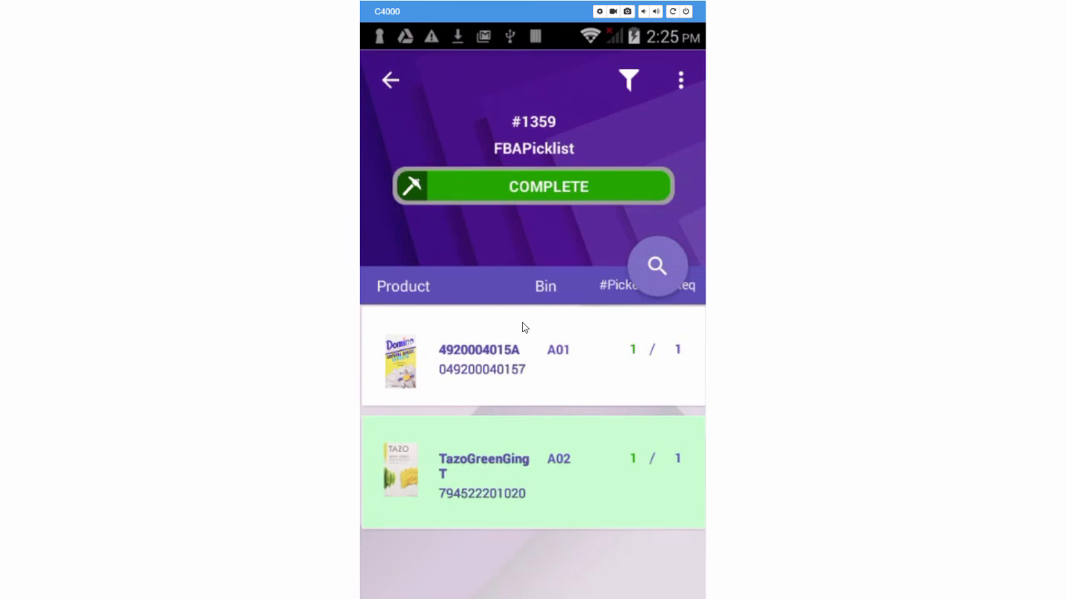
{"action": "left_click", "coordinate": [656, 267]}
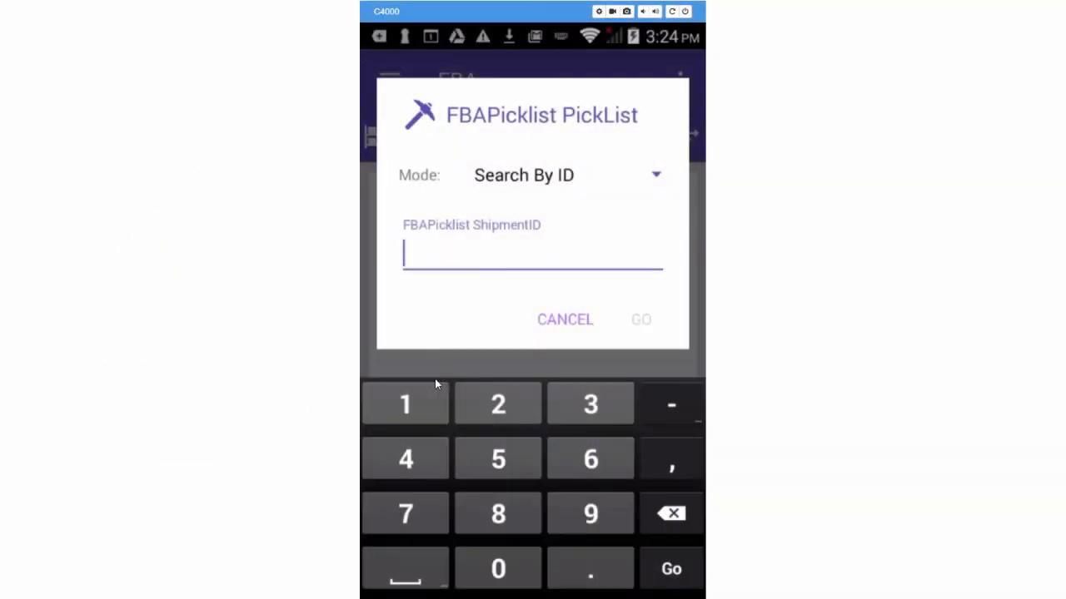
Search the FBA inbound picklists for shipment ID 1361.
{"action": "type", "text": "1361"}
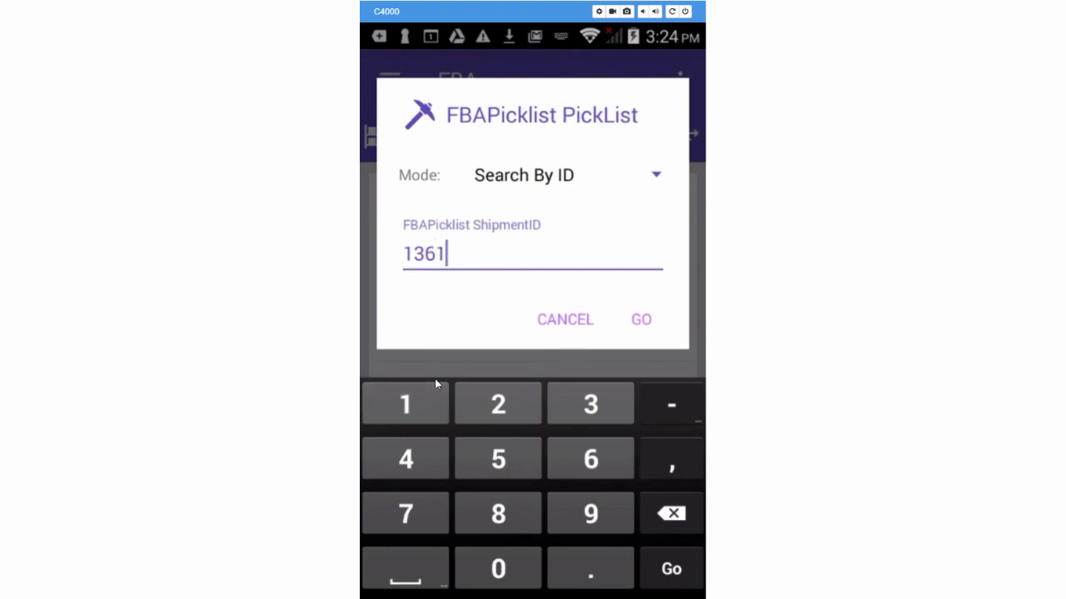
{"action": "left_click", "coordinate": [639, 319]}
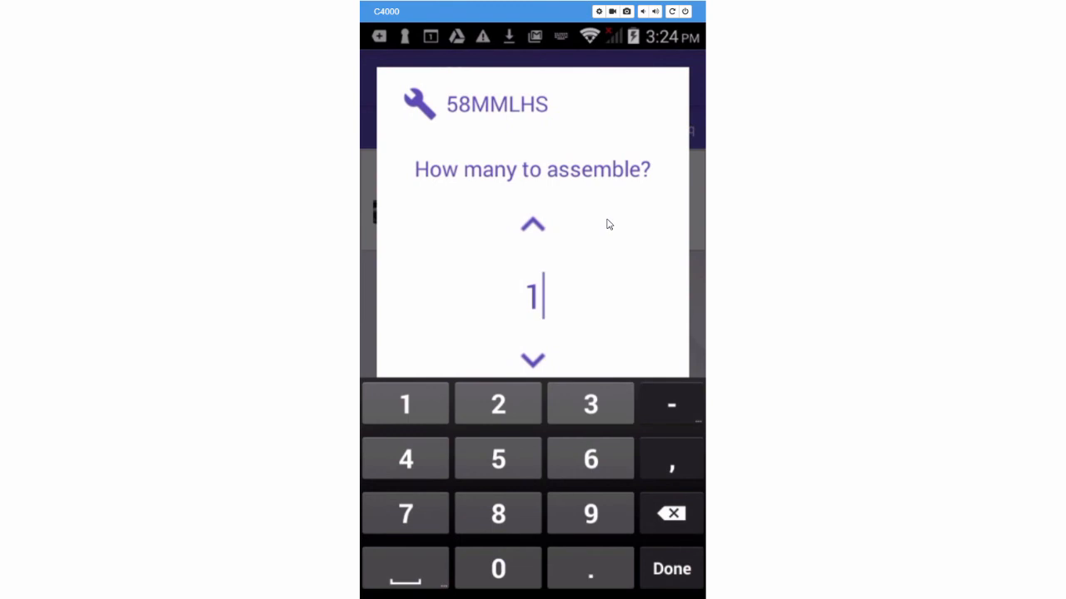
Confirm one 58MMLHS kit, then pick CRLH from A02 and TULFLW from A01.
{"action": "left_click", "coordinate": [670, 569]}
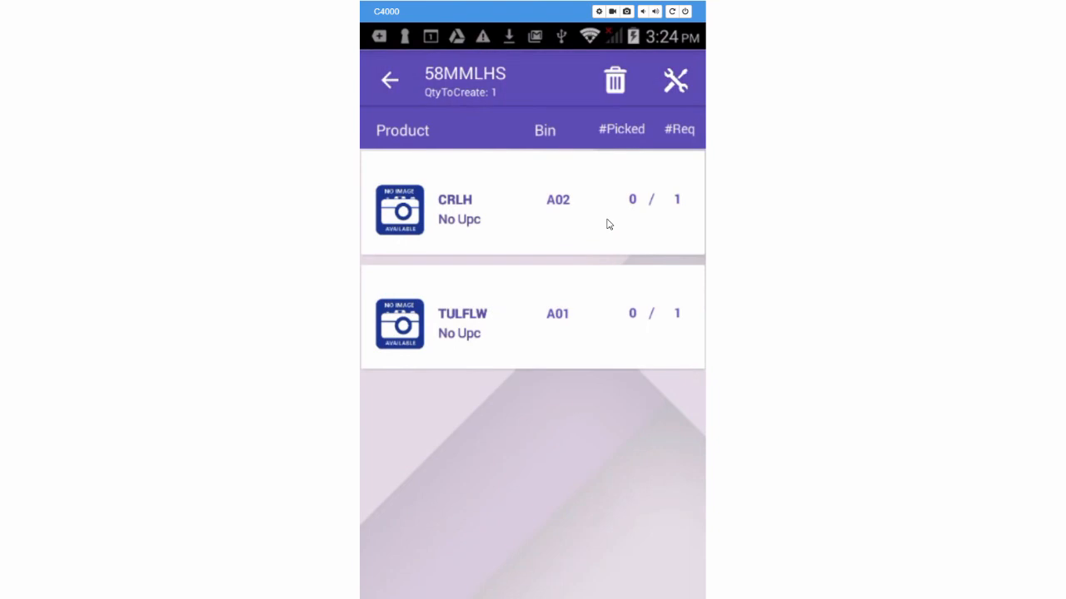
{"action": "mouse_move", "coordinate": [609, 223]}
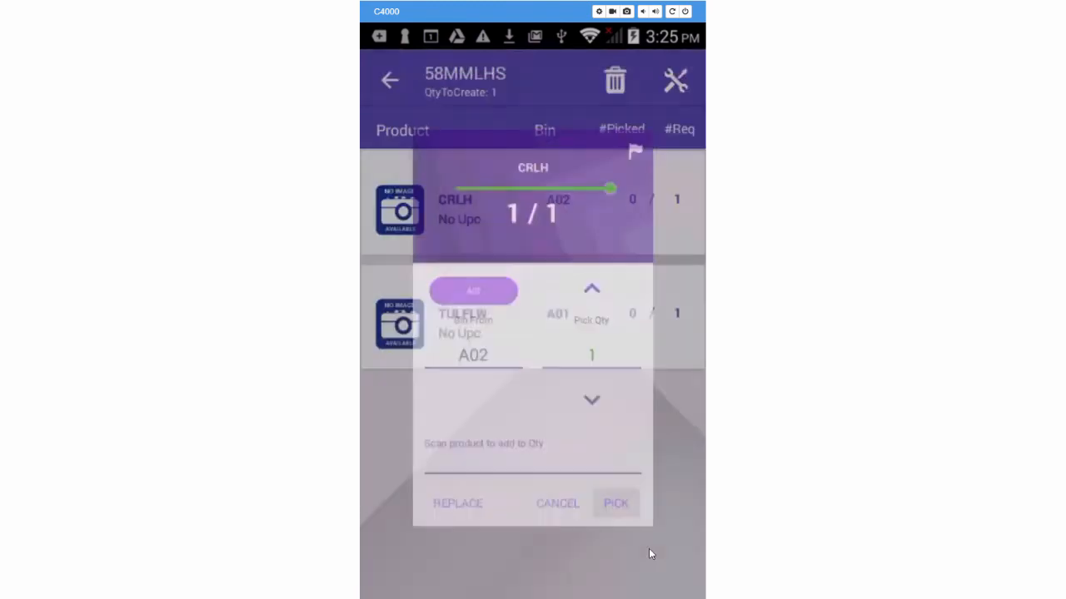
{"action": "left_click", "coordinate": [616, 503]}
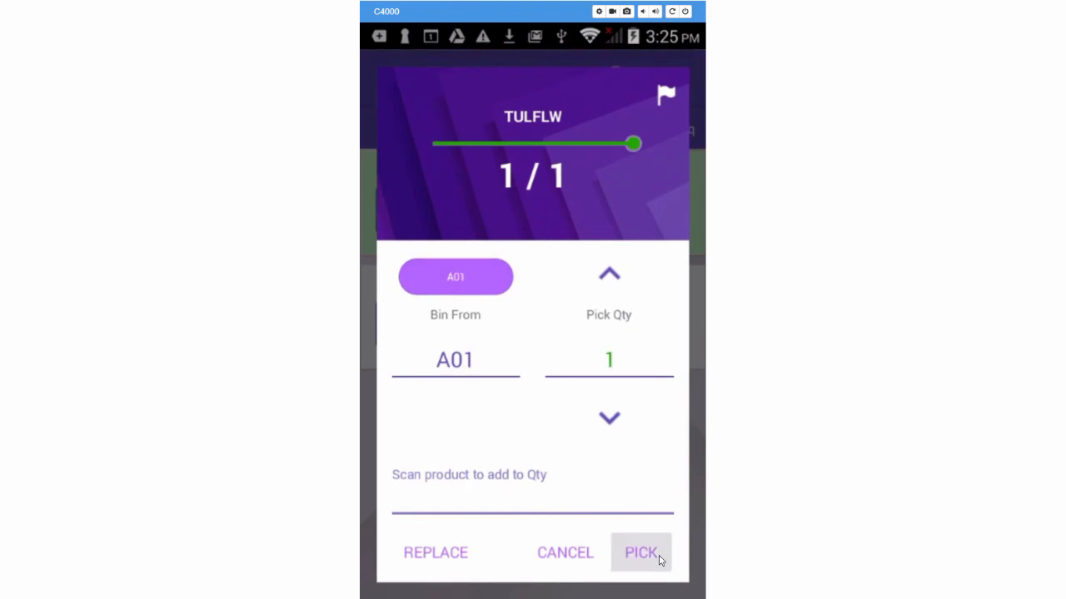
{"action": "left_click", "coordinate": [640, 553]}
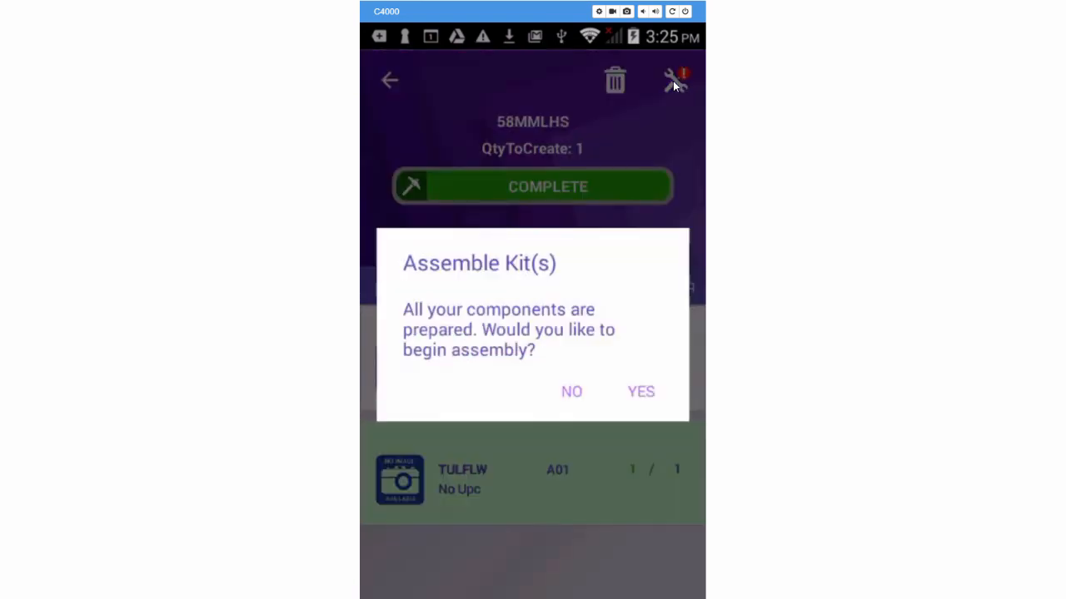
Assemble the 58MMLHS kit and leave it in TempBin122 instead of putting it away.
{"action": "left_click", "coordinate": [639, 391]}
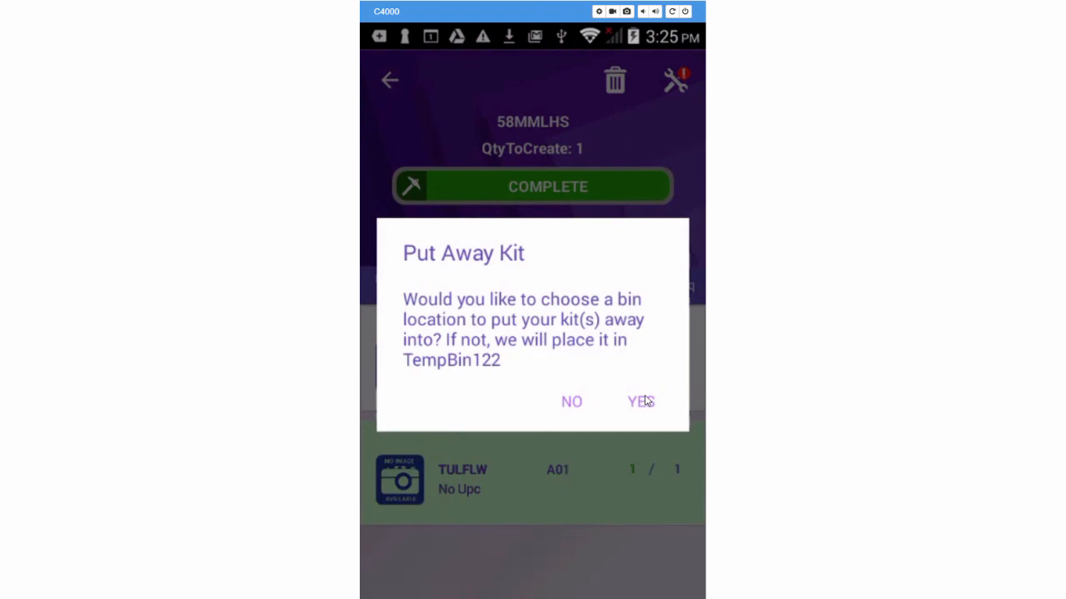
{"action": "mouse_move", "coordinate": [573, 408]}
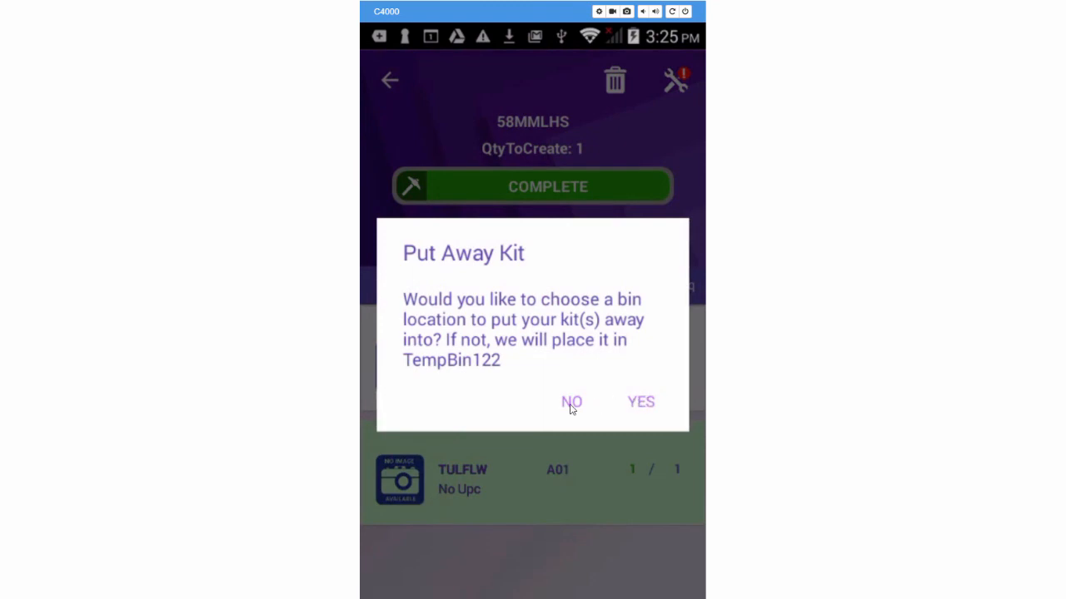
{"action": "left_click", "coordinate": [572, 401]}
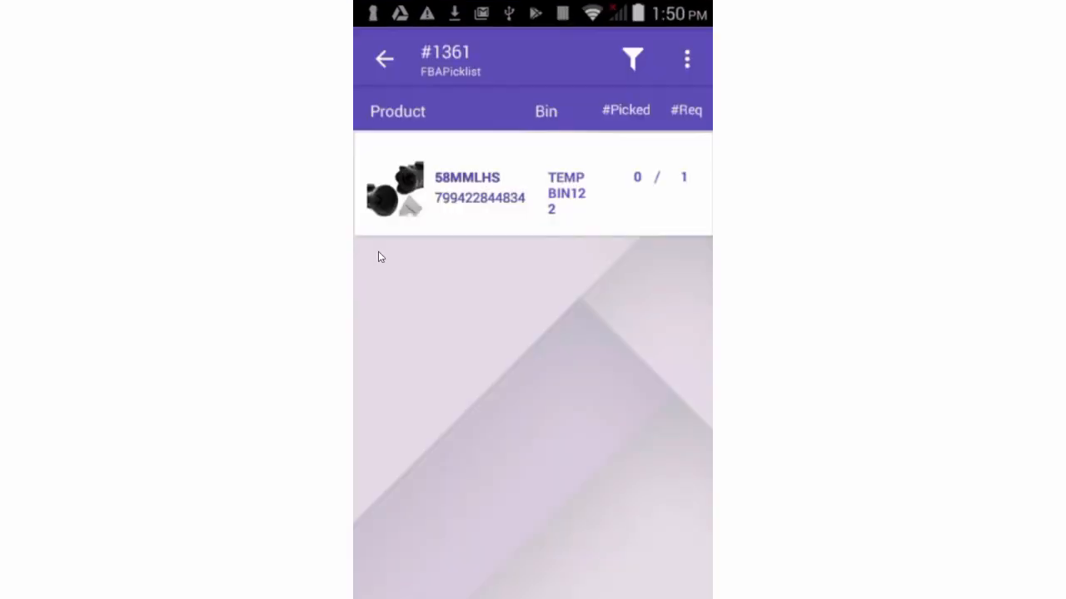
{"action": "mouse_move", "coordinate": [400, 246]}
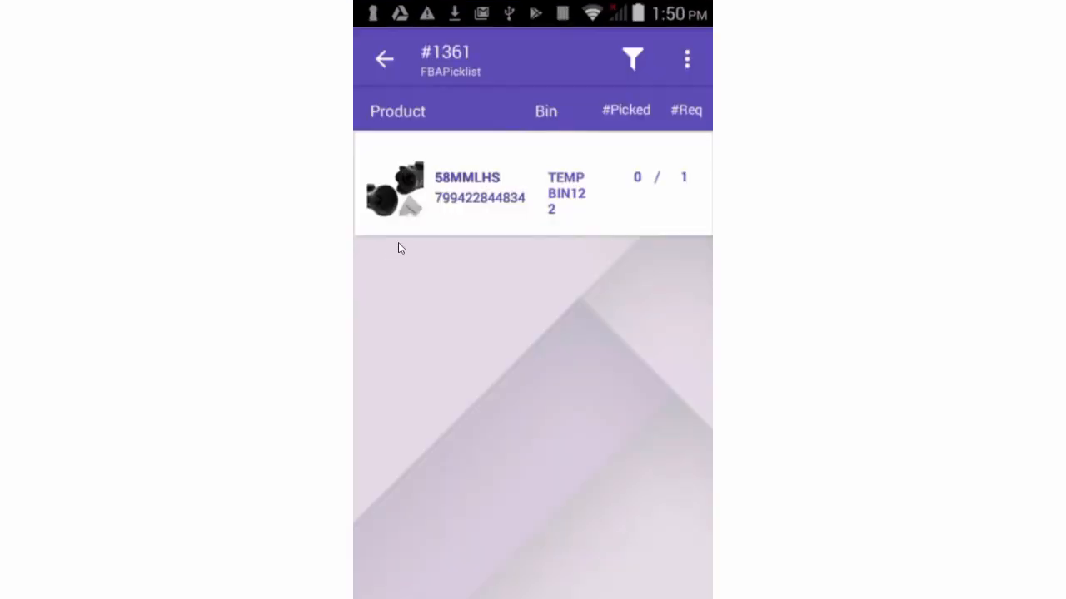
Pick the one 58MMLHS kit from TempBin122 for picklist #1361.
{"action": "left_click", "coordinate": [466, 192]}
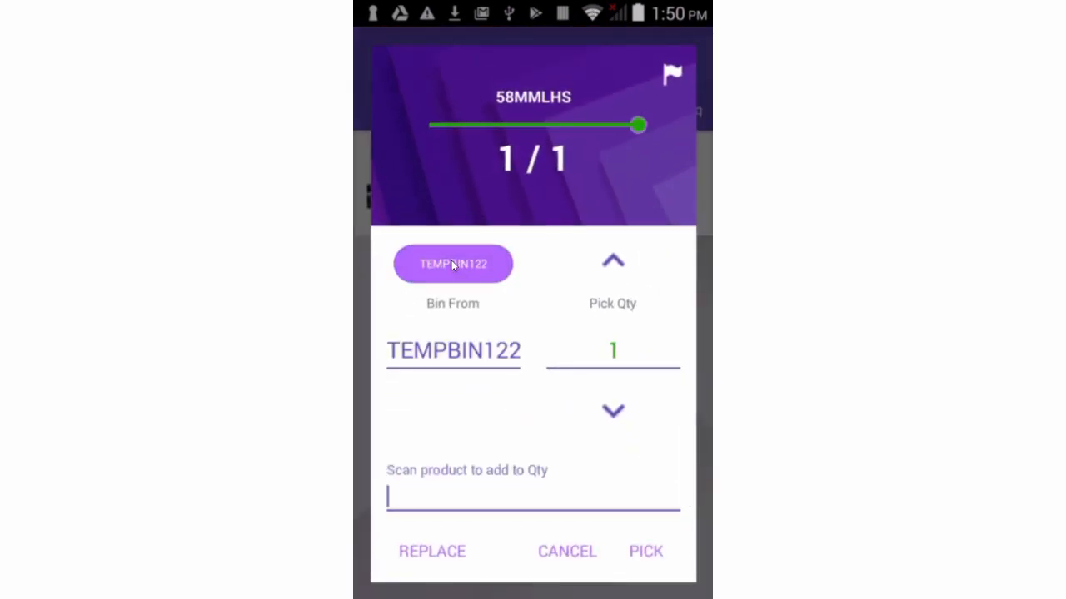
{"action": "left_click", "coordinate": [646, 551]}
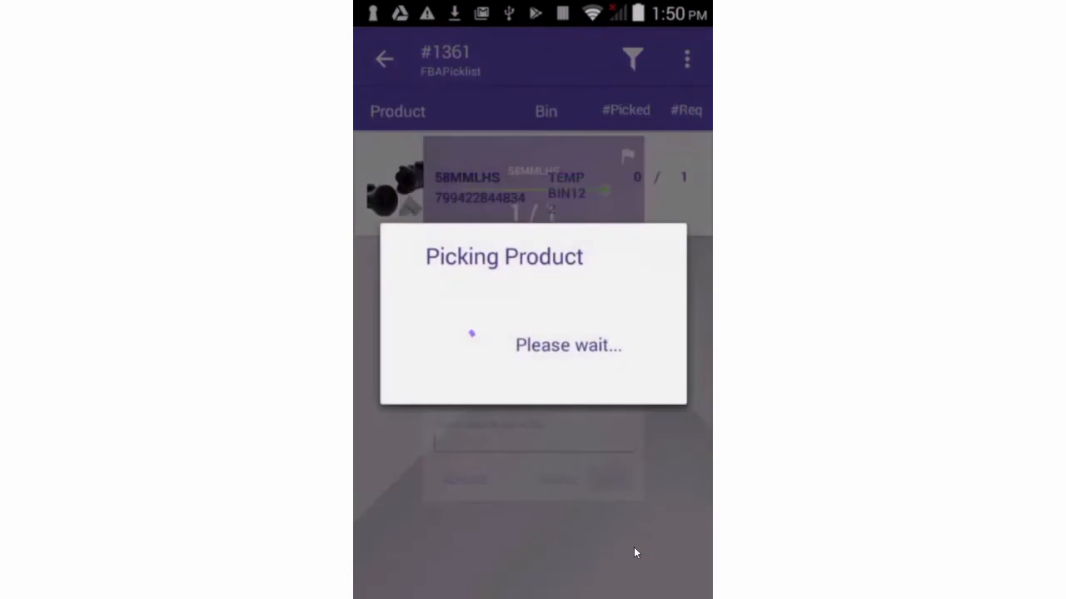